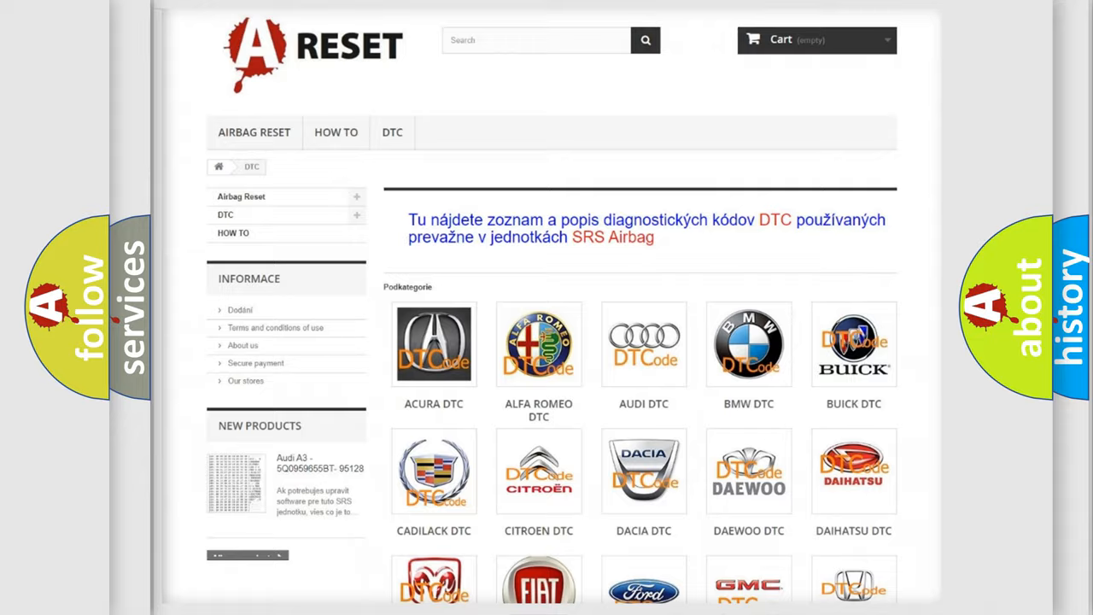
# Step: Open the Saturn diagnostic trouble code list from the brand grid and browse its codes
pyautogui.scroll(-3)
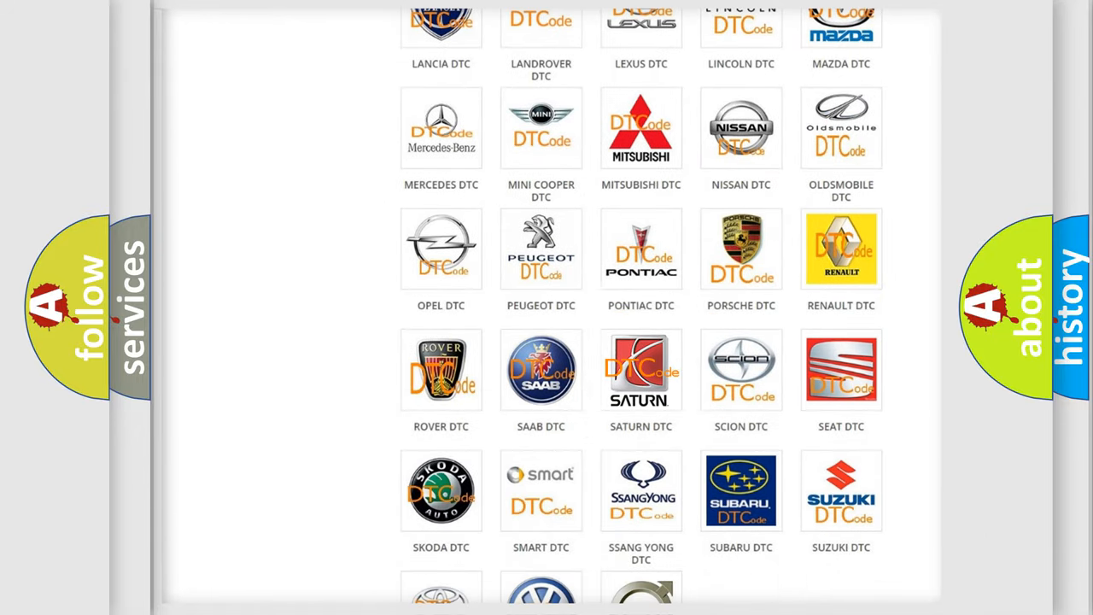
pyautogui.click(641, 369)
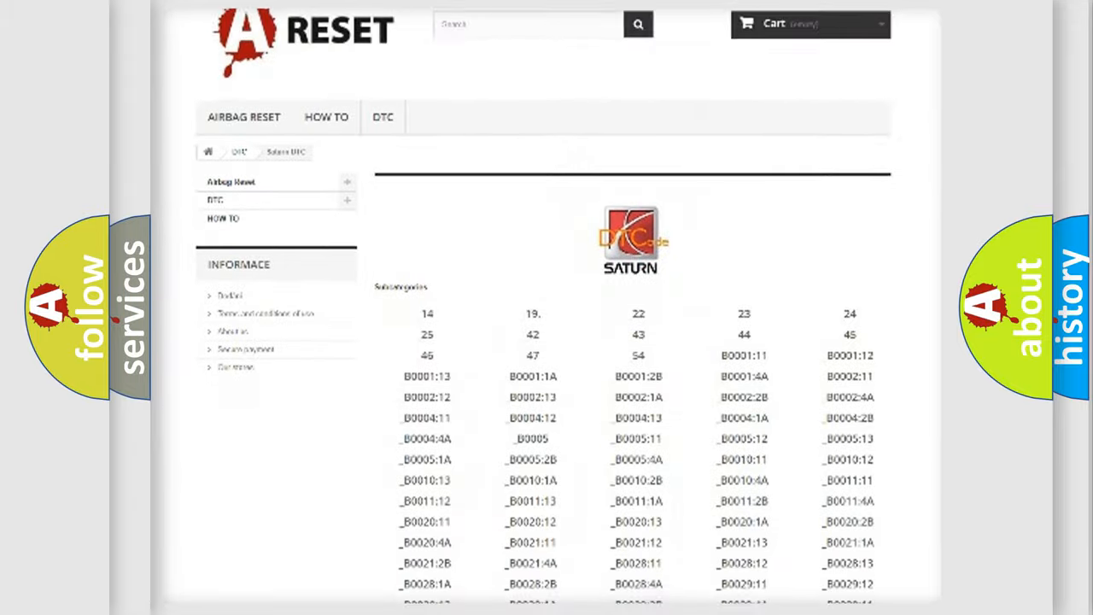
pyautogui.scroll(-3)
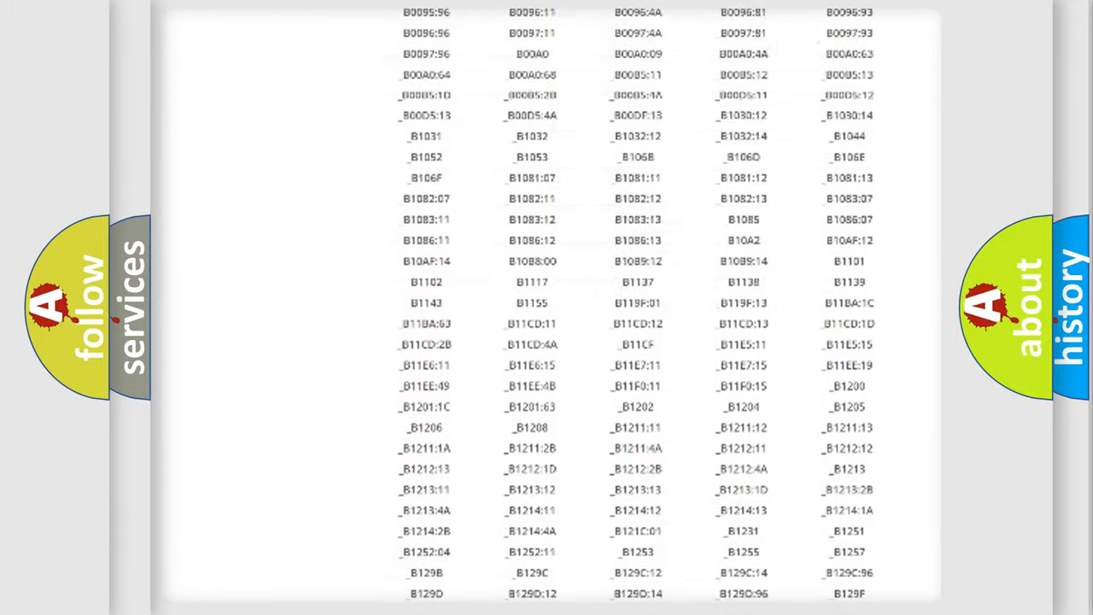
pyautogui.scroll(3)
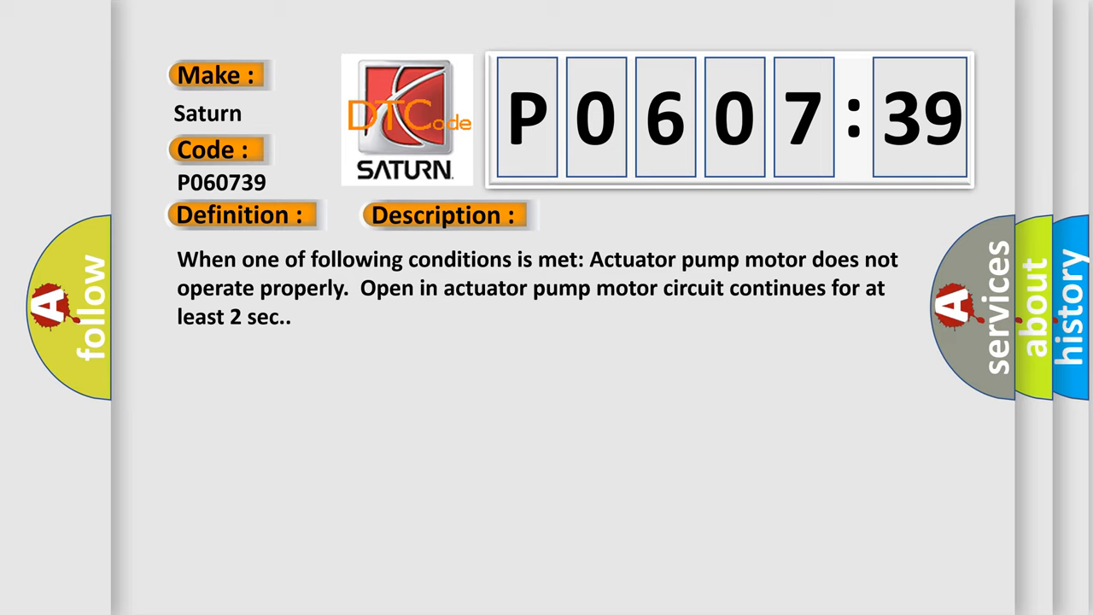
# Step: Reveal the cause for code P0607:39, the ABS pump motor brake actuator with too few signal pulses
pyautogui.click(628, 215)
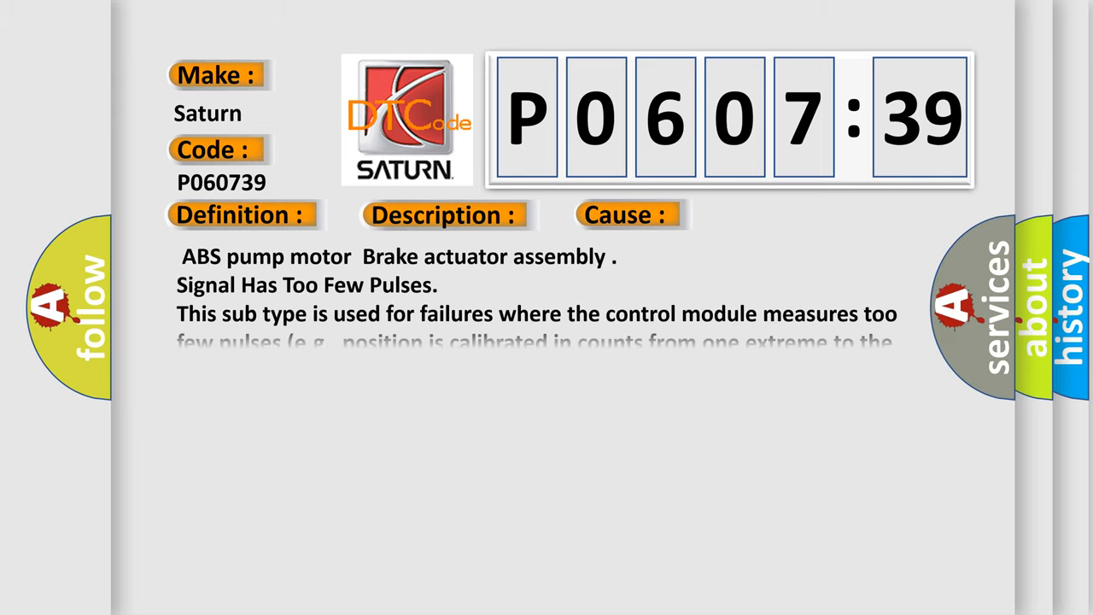